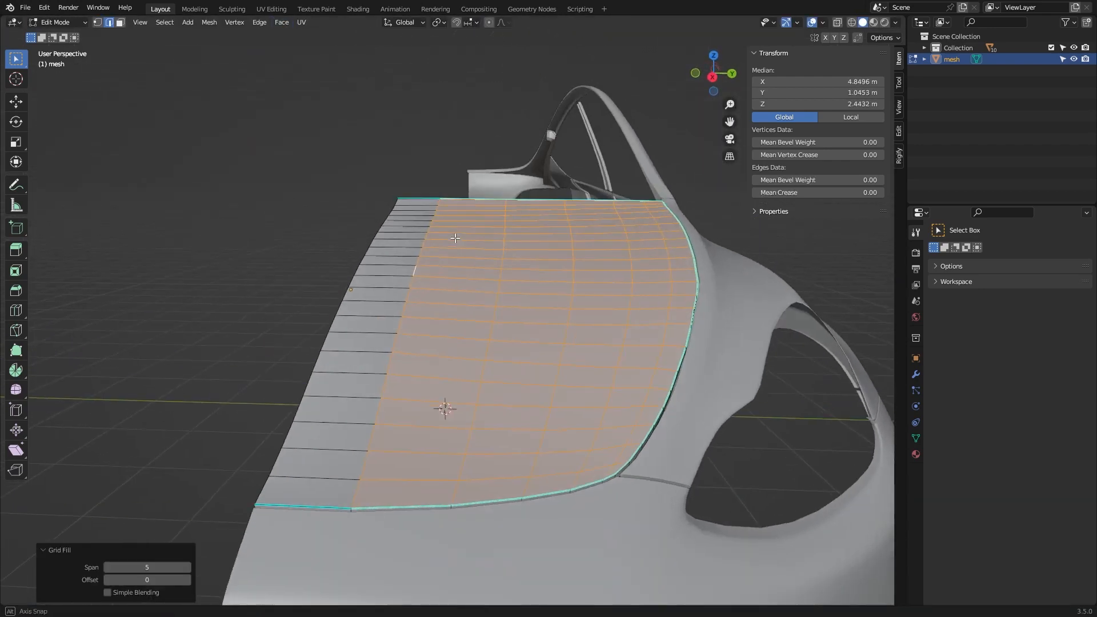
# Step: Return to Object Mode and show the SurfAce sidebar with Diagnostic Shaders and Curvature Graph
pyautogui.press('Tab')
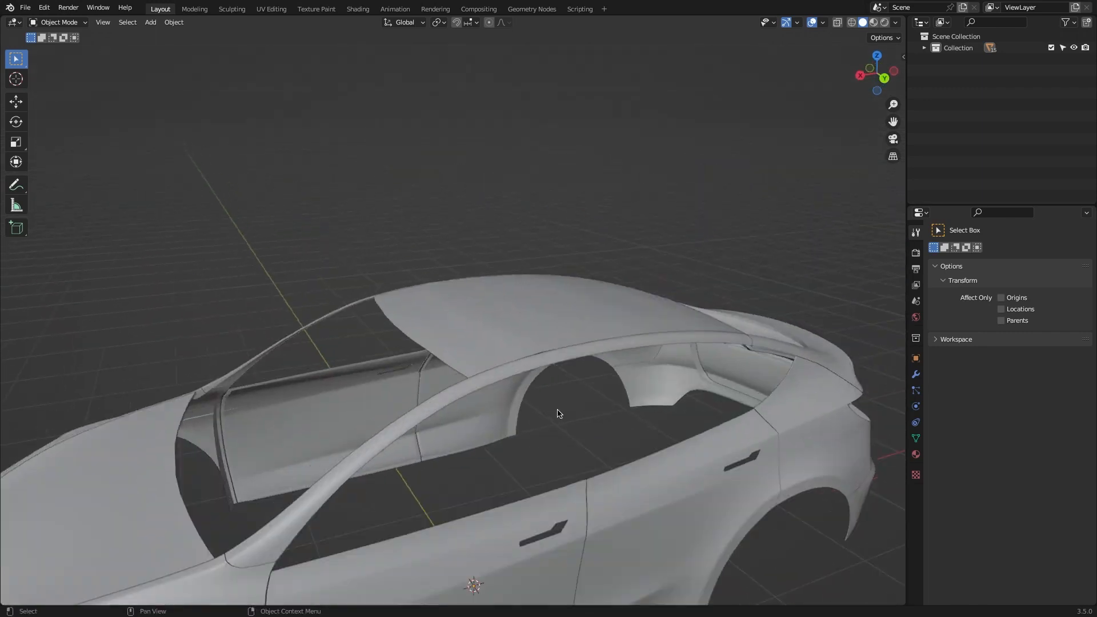
pyautogui.click(895, 23)
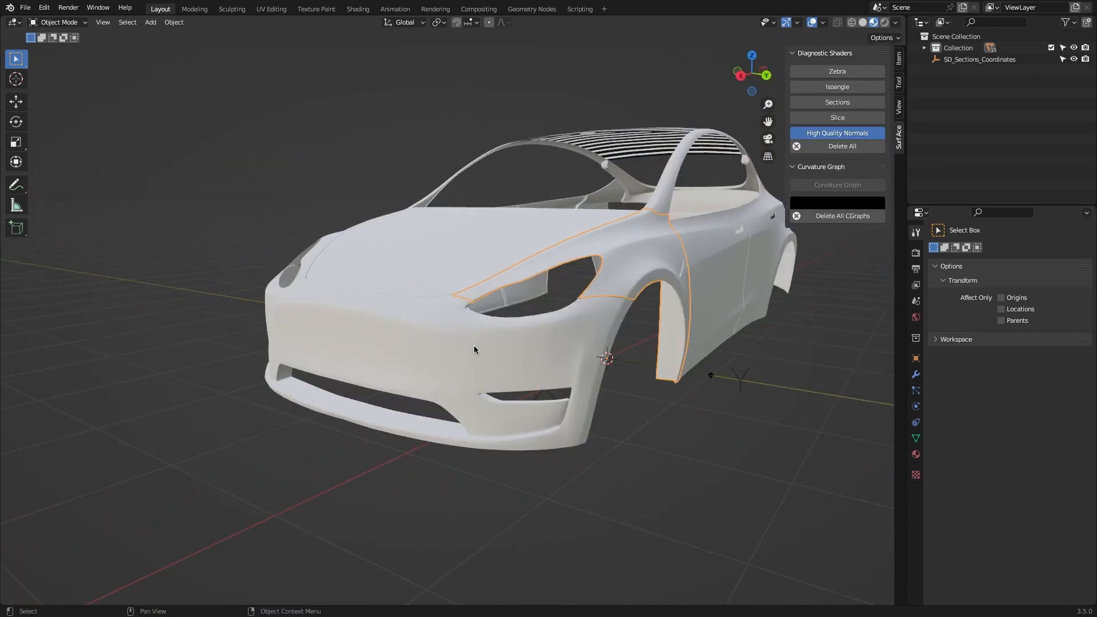
pyautogui.click(836, 71)
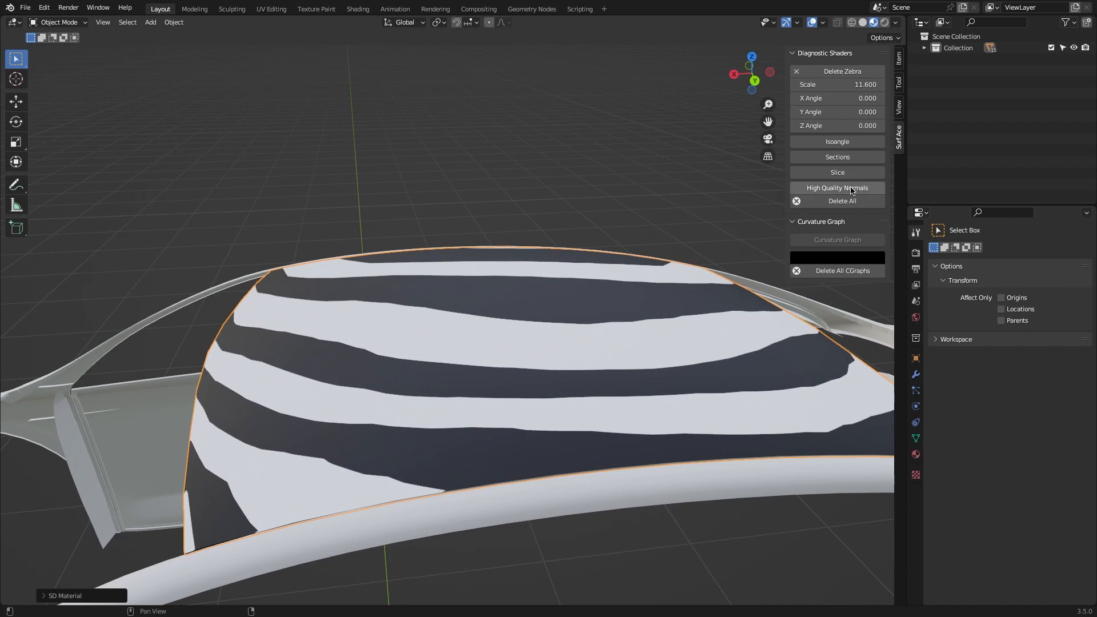
pyautogui.click(837, 188)
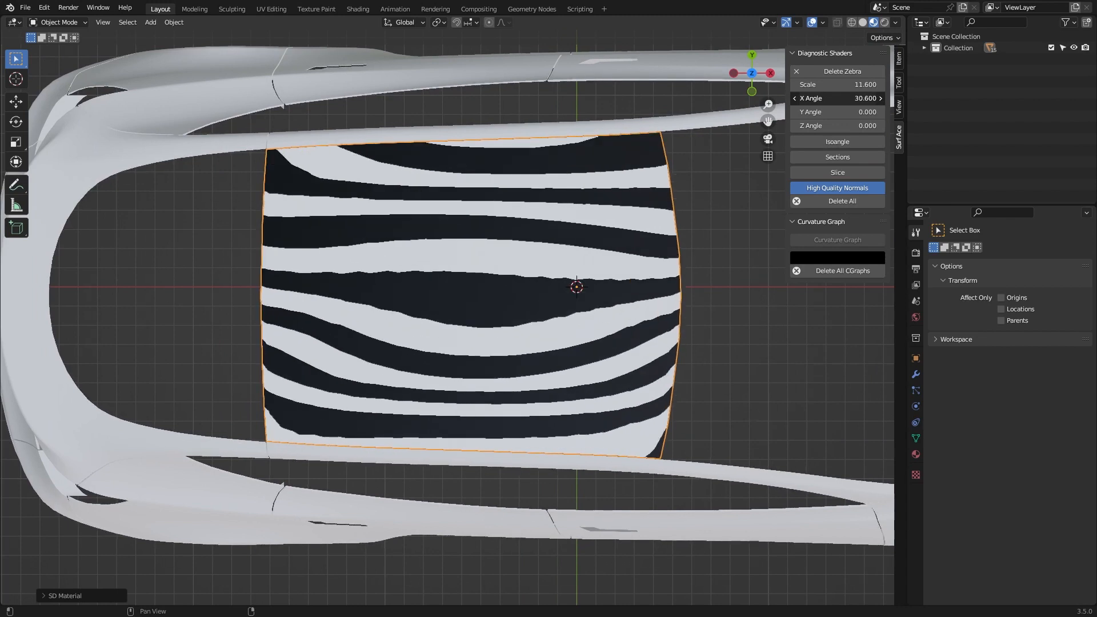
pyautogui.click(836, 98)
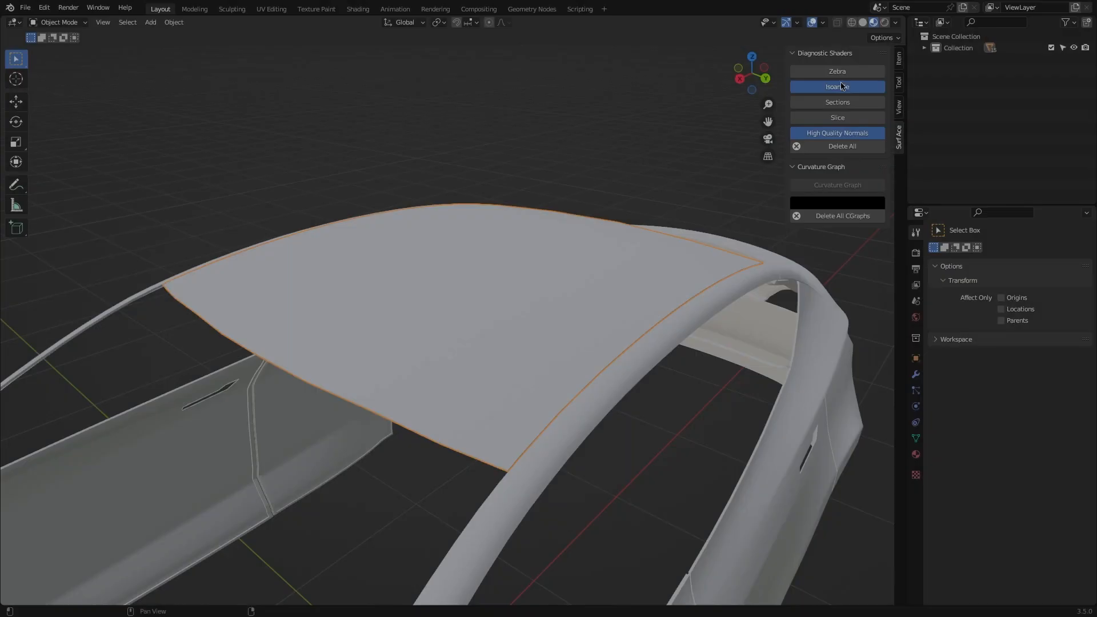
# Step: Apply the Isoangle shader to the front bumper and adjust its scale, angles and thickness
pyautogui.click(836, 86)
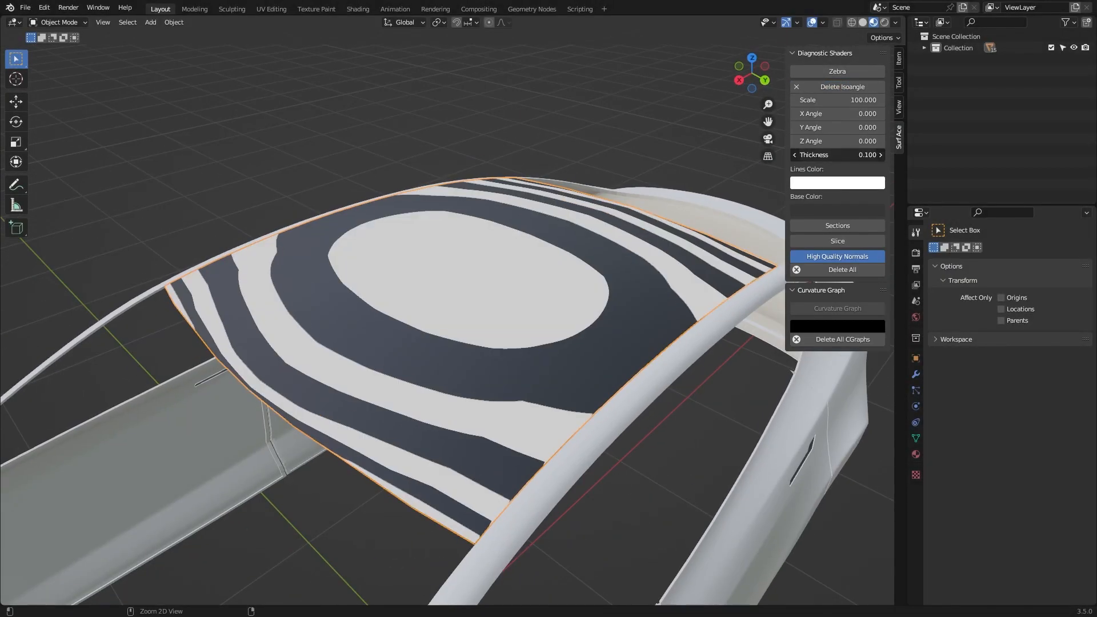
pyautogui.click(837, 113)
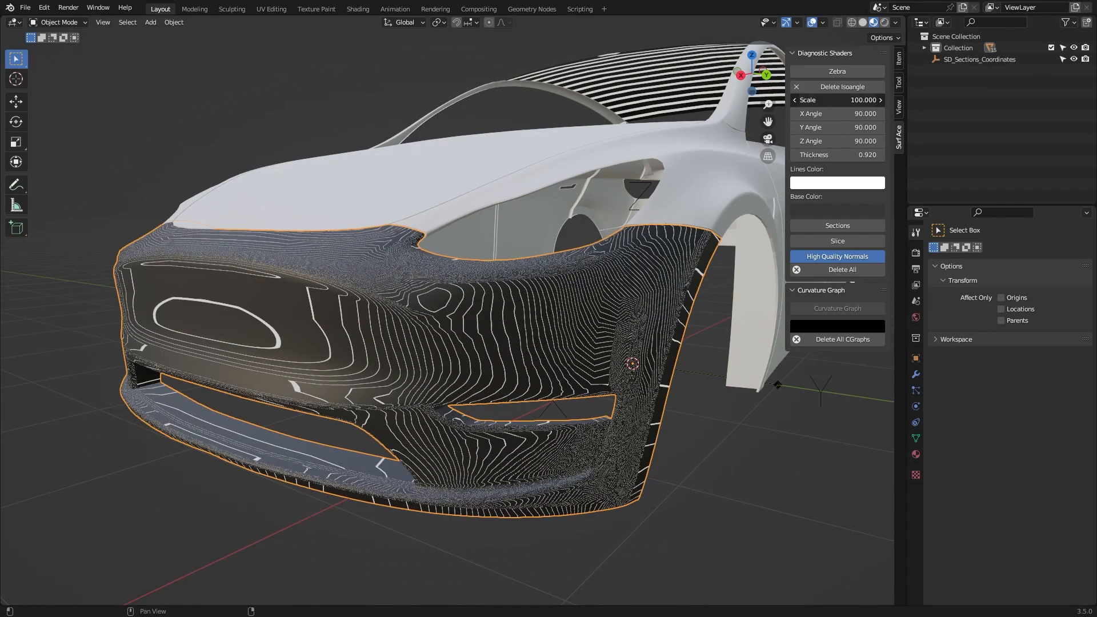
pyautogui.click(837, 100)
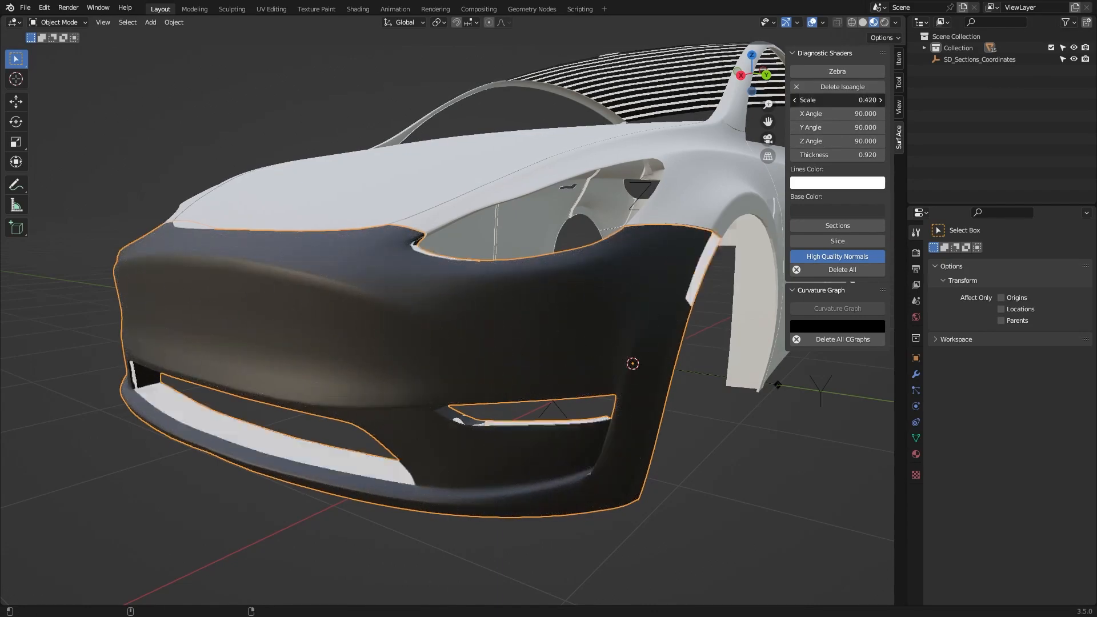
pyautogui.click(837, 225)
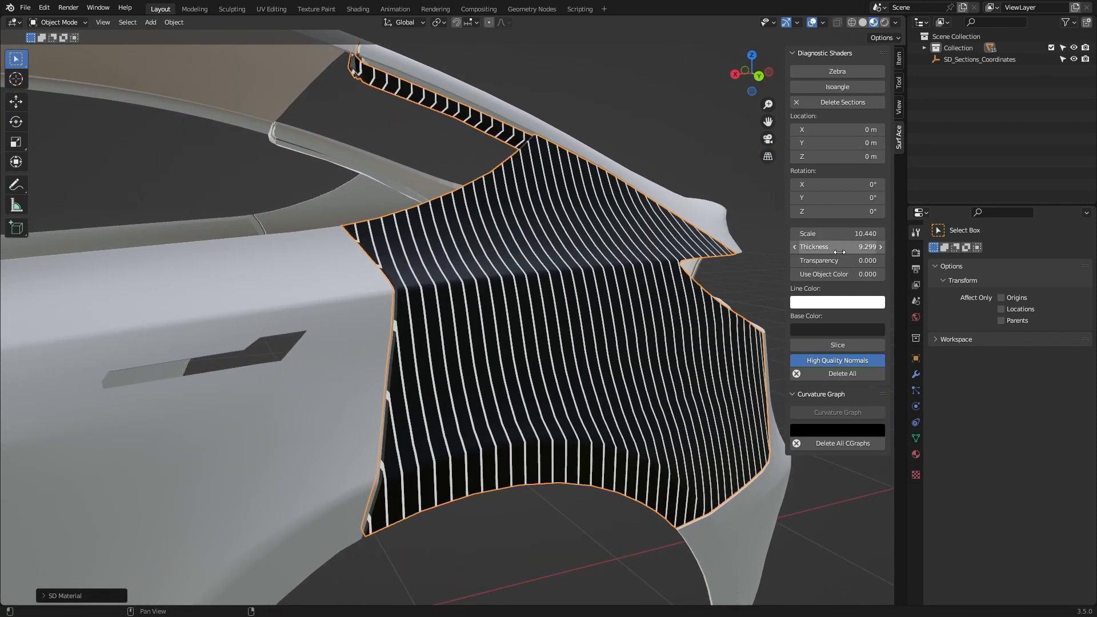
# Step: Apply vertical Sections lines to the rear quarter panel and set their scale and thickness
pyautogui.click(837, 102)
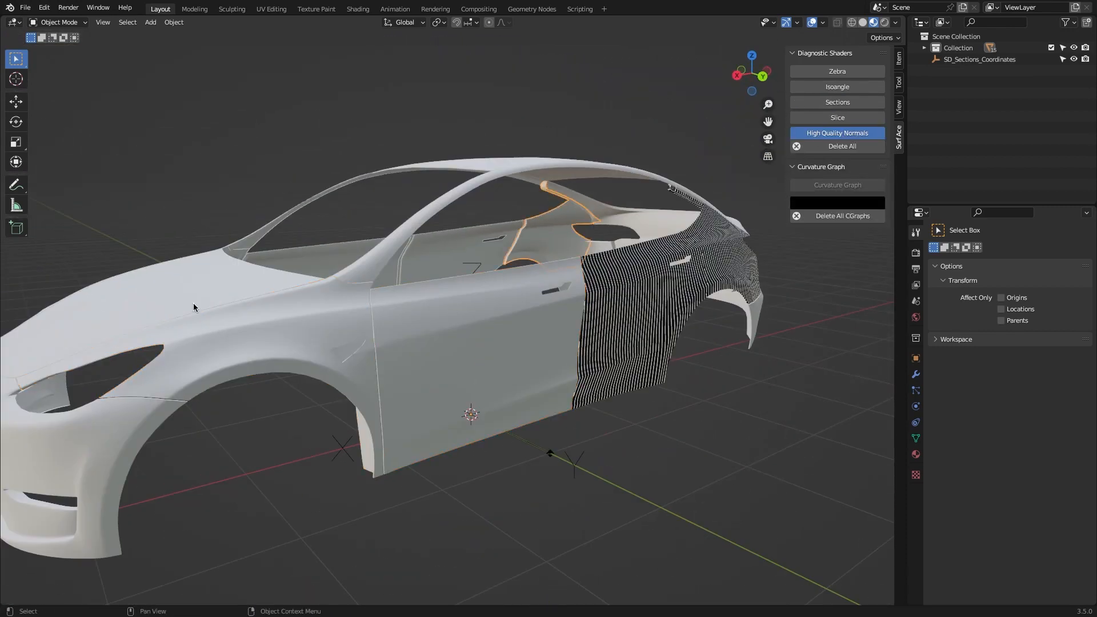
pyautogui.click(836, 101)
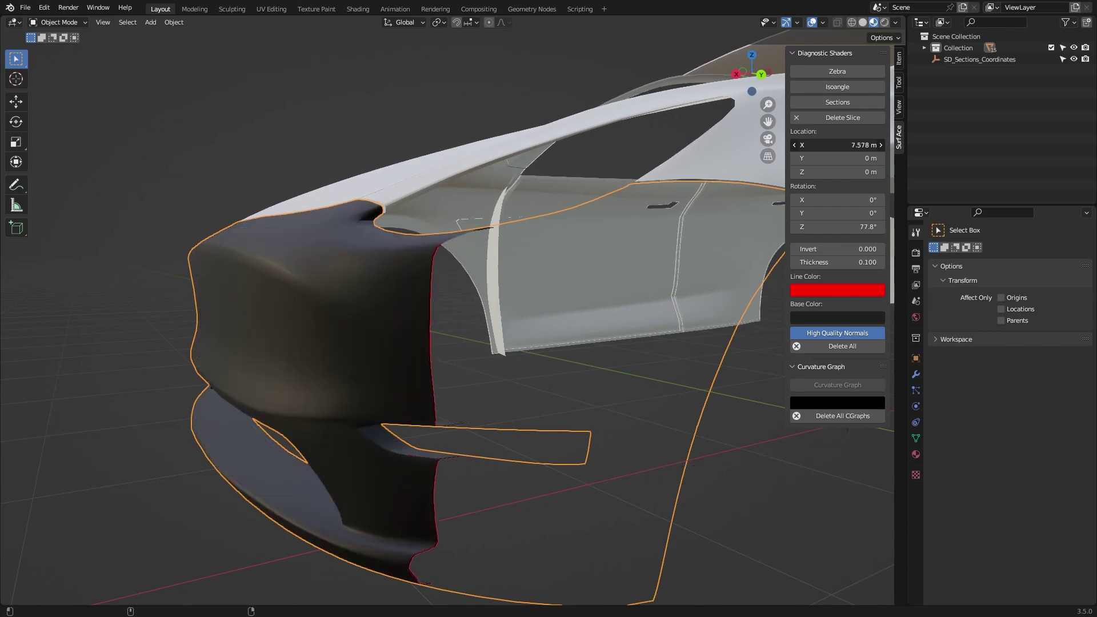
# Step: Slice the front corner panel at Location X 7.578 m, Rotation Z 77.8°, with red lines
pyautogui.click(836, 185)
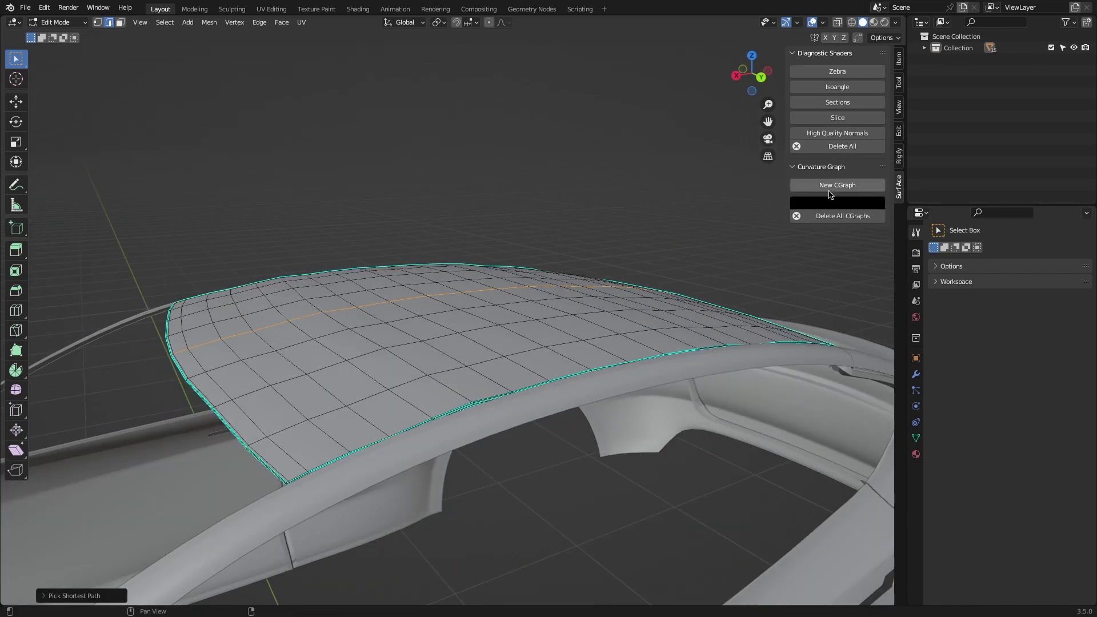
# Step: Create a CGraph on the selected roof edge loop and move a vertex vertically to test it
pyautogui.click(836, 184)
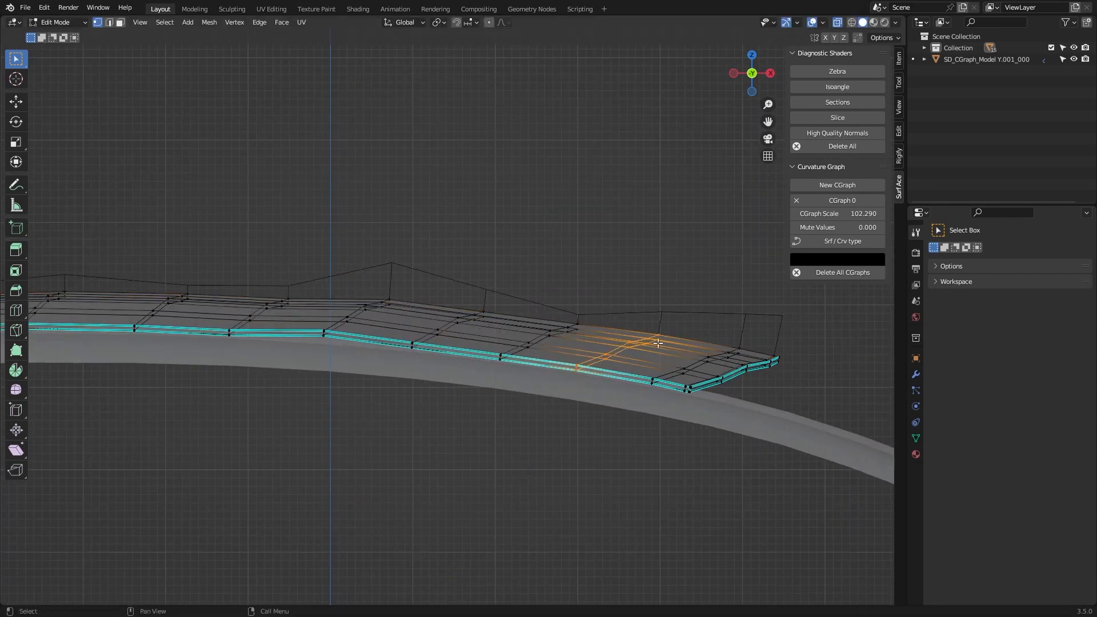
pyautogui.press('g')
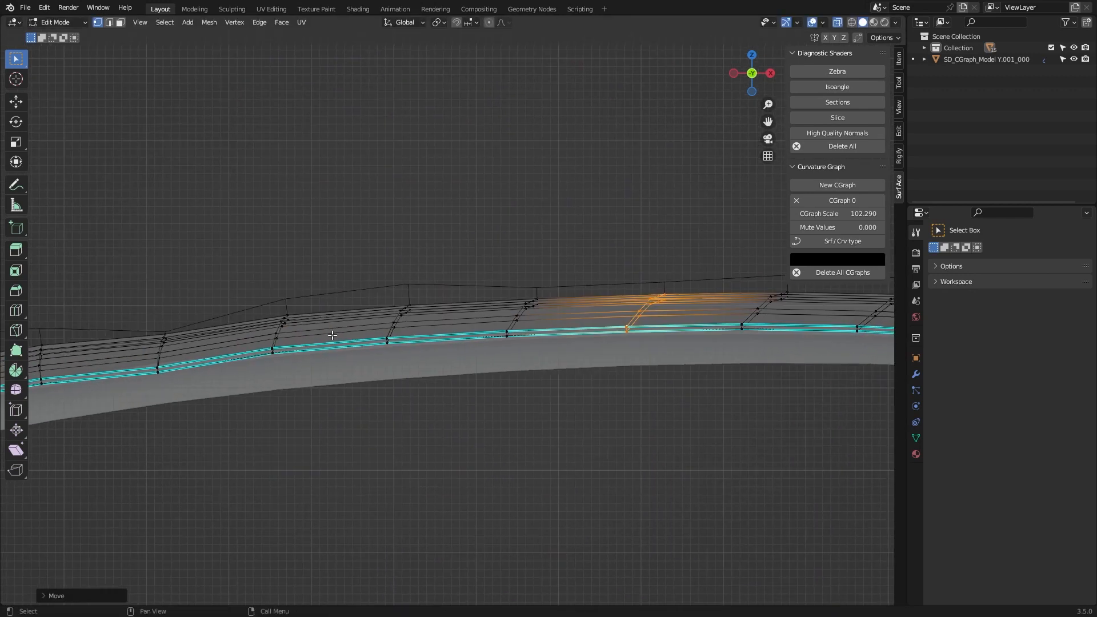
pyautogui.press('g')
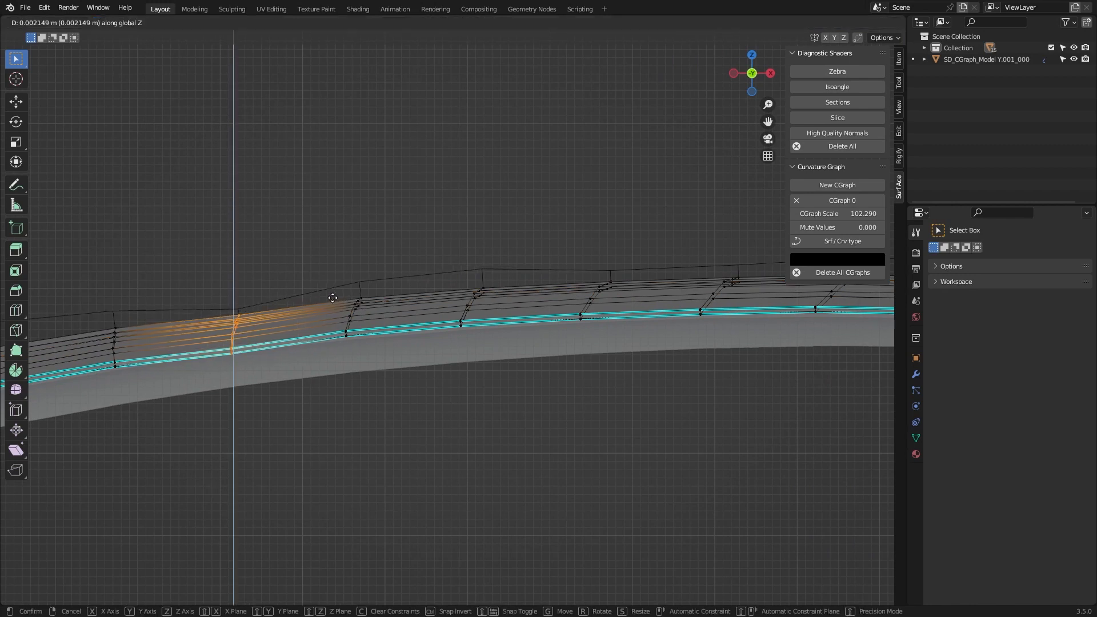
pyautogui.moveTo(529, 315)
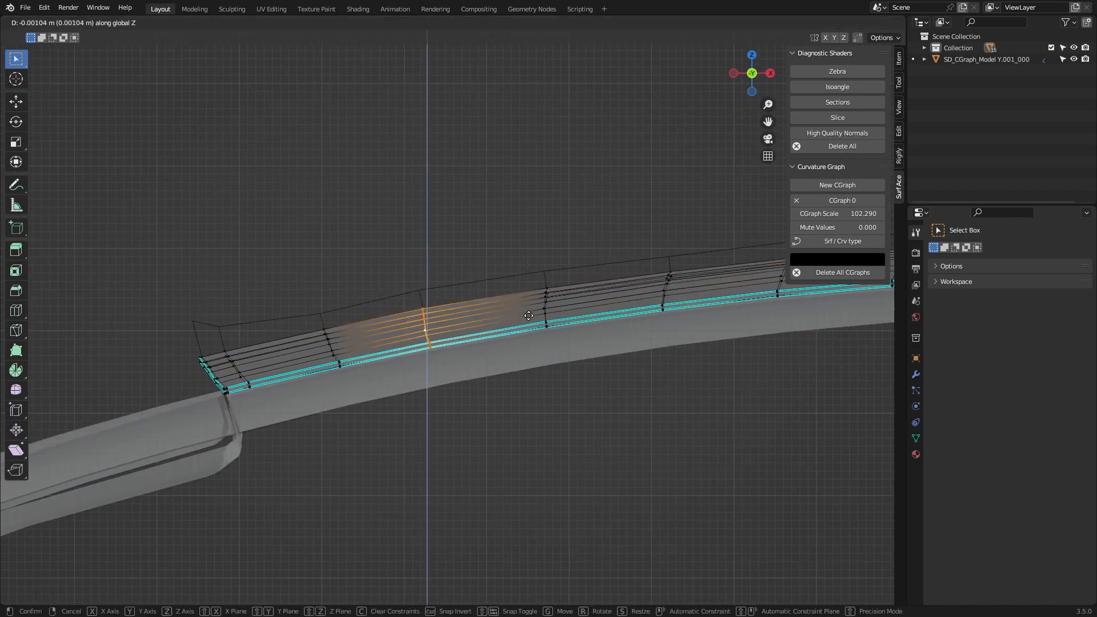
pyautogui.click(343, 272)
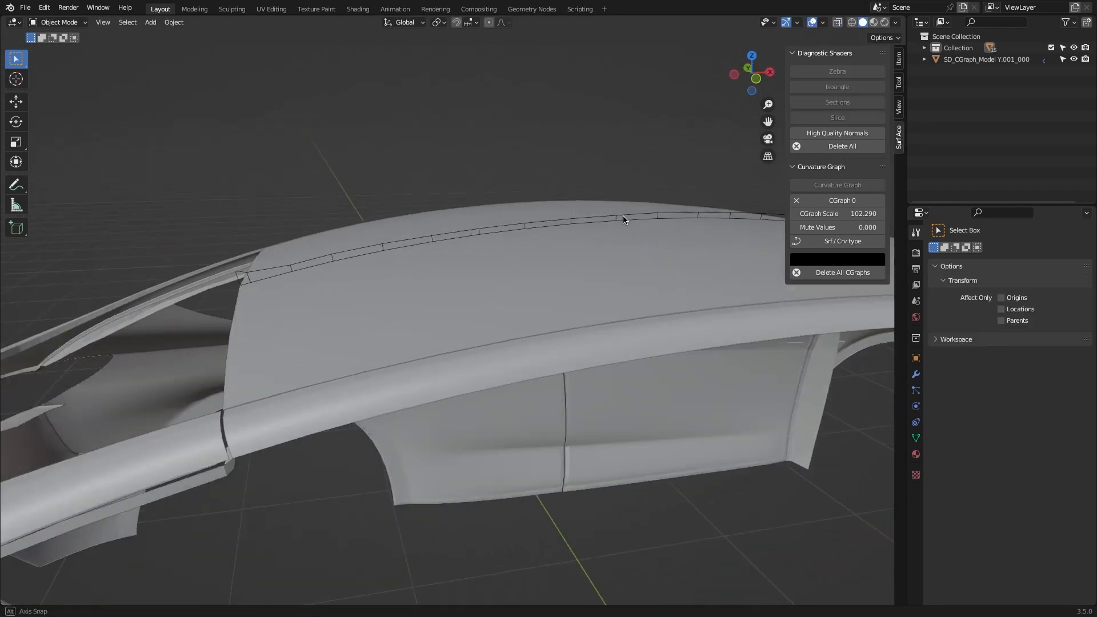
pyautogui.click(356, 9)
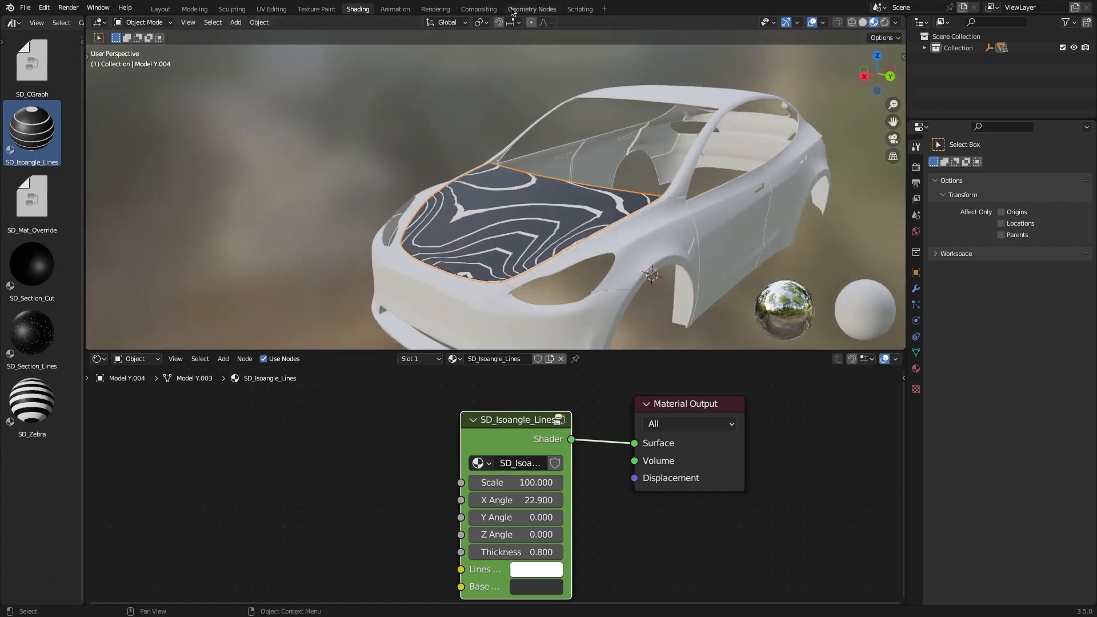
# Step: Switch to the Geometry Nodes workspace to view the SD_CGraph node group
pyautogui.click(532, 9)
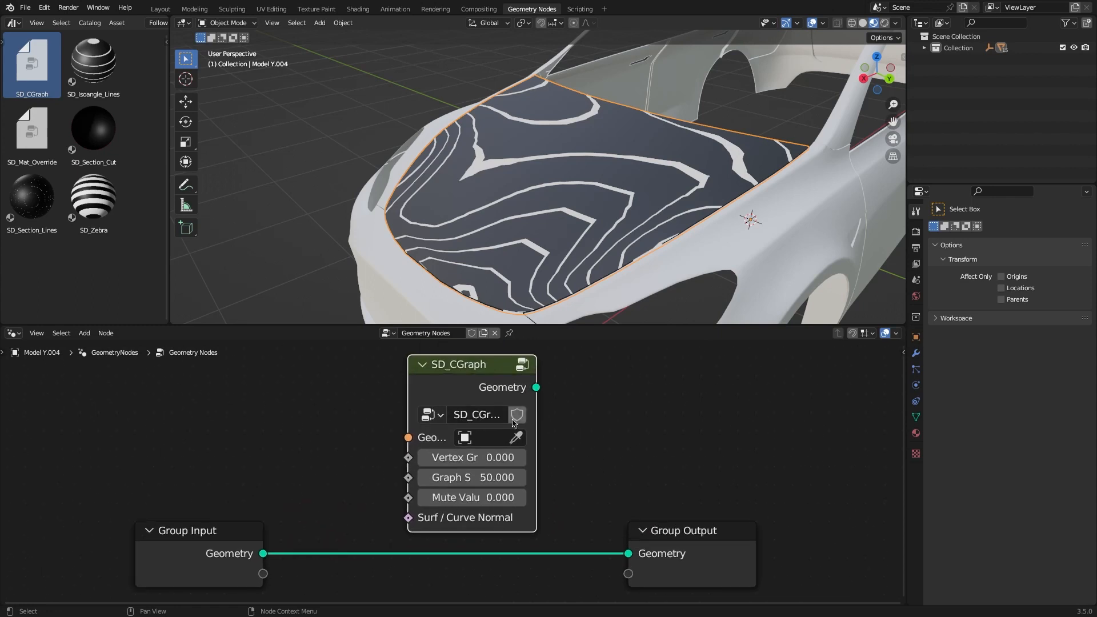
pyautogui.click(160, 9)
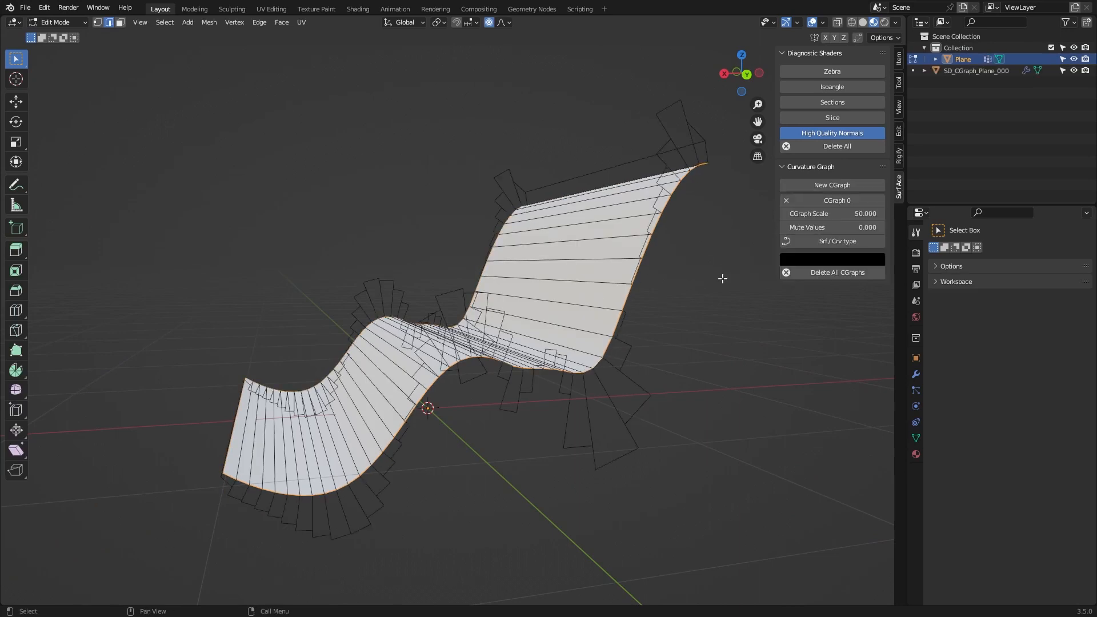
# Step: Delete CGraph 0 from the wavy plane and create a new curvature graph
pyautogui.click(785, 200)
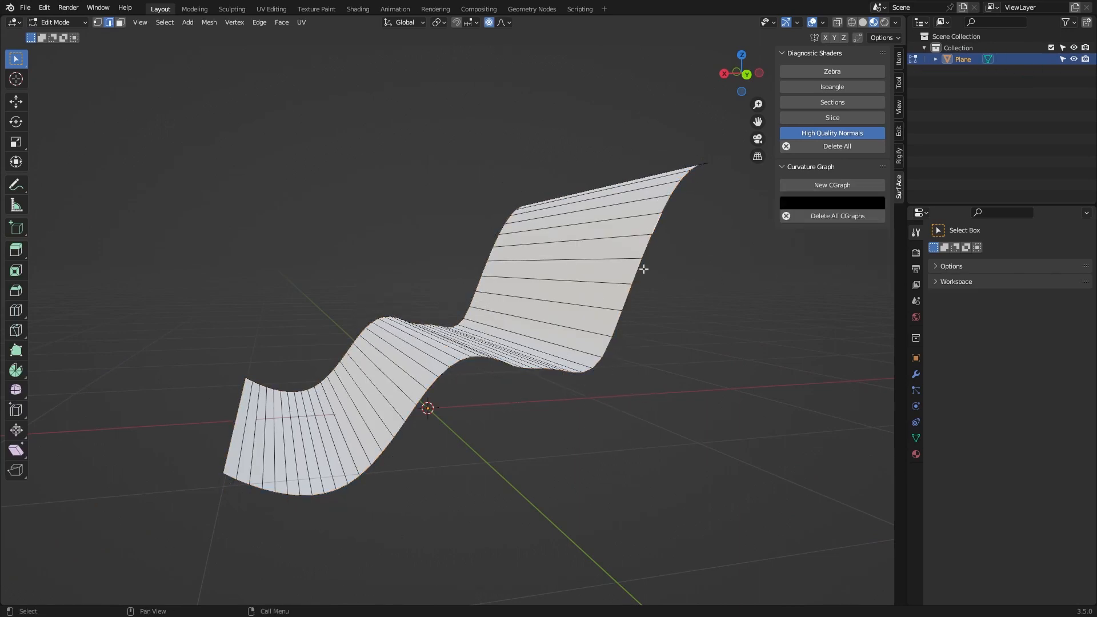
pyautogui.click(831, 184)
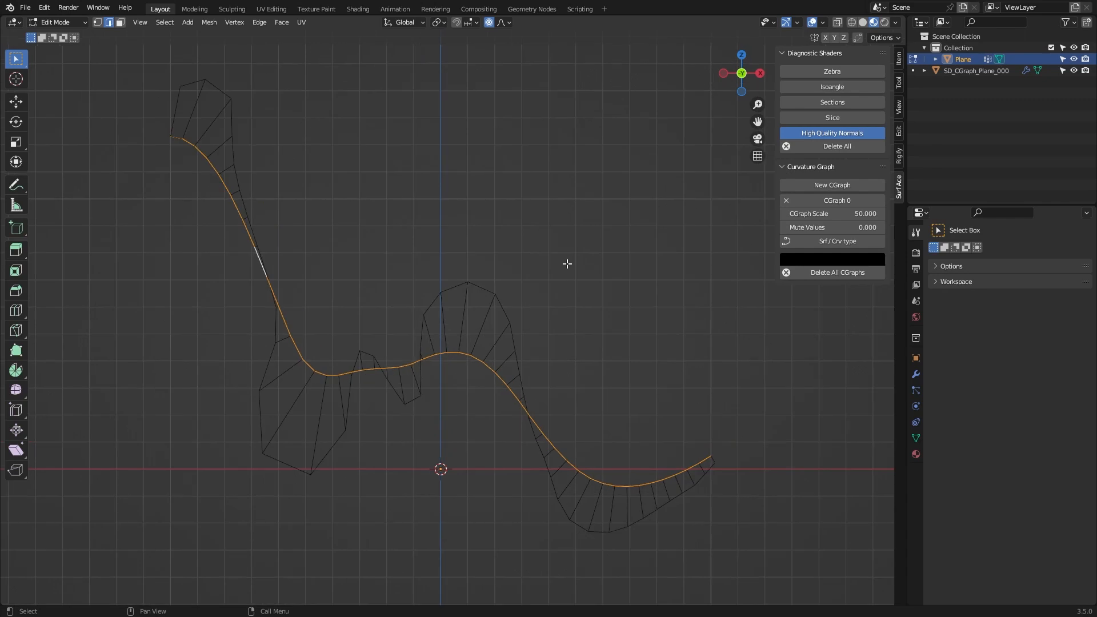